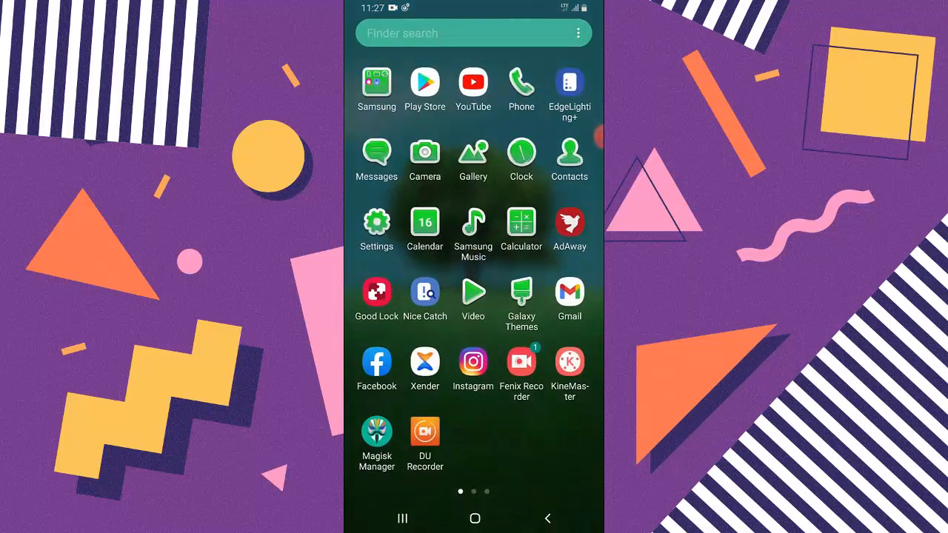
Launch Instagram and go from the profile menu to Business > Saved replies
left_click(472, 363)
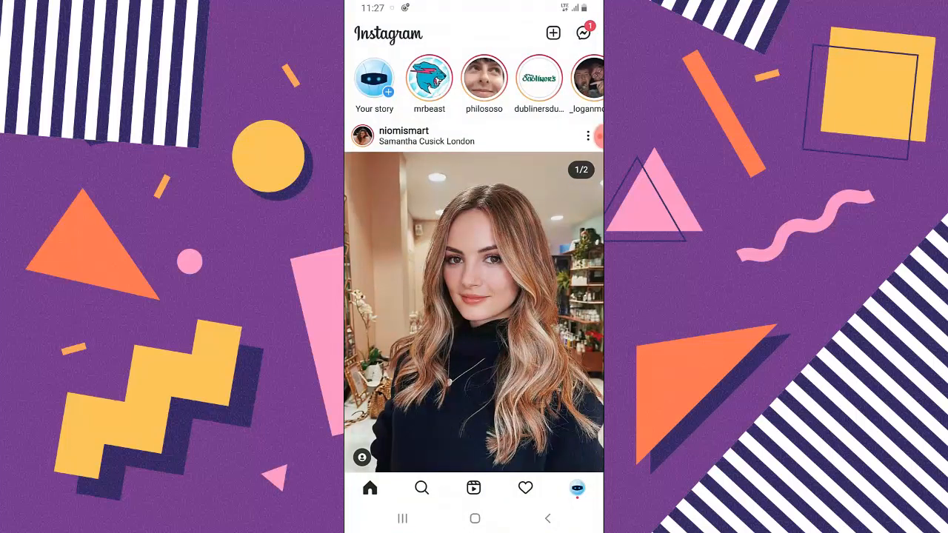
left_click(576, 487)
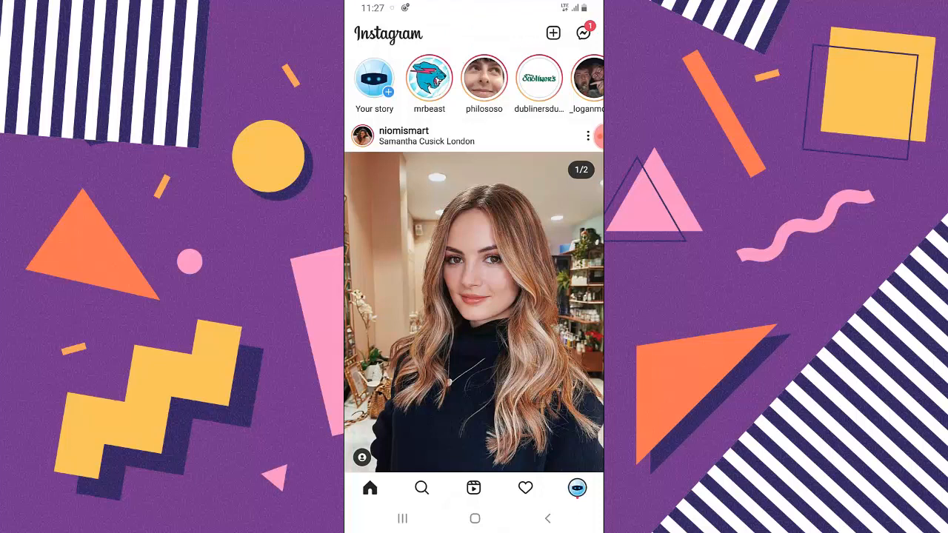
left_click(577, 487)
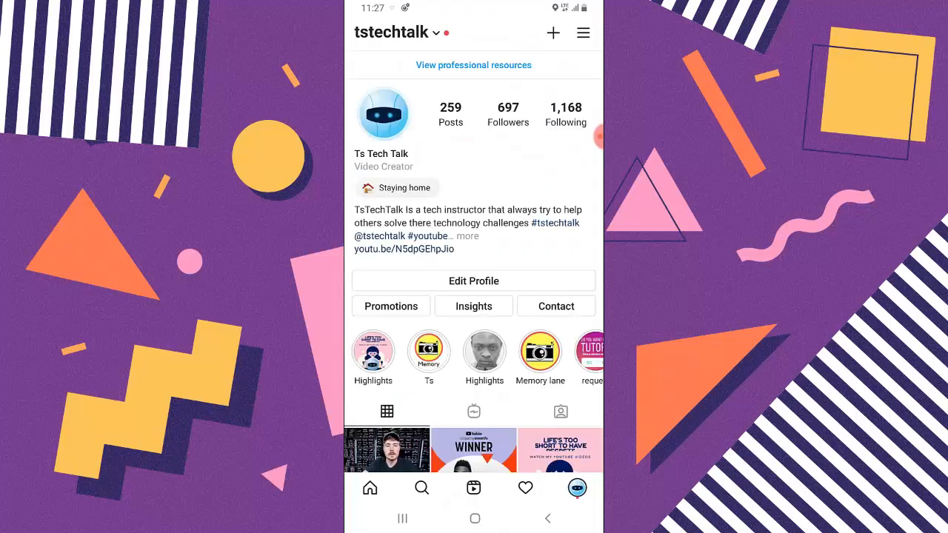
left_click(583, 32)
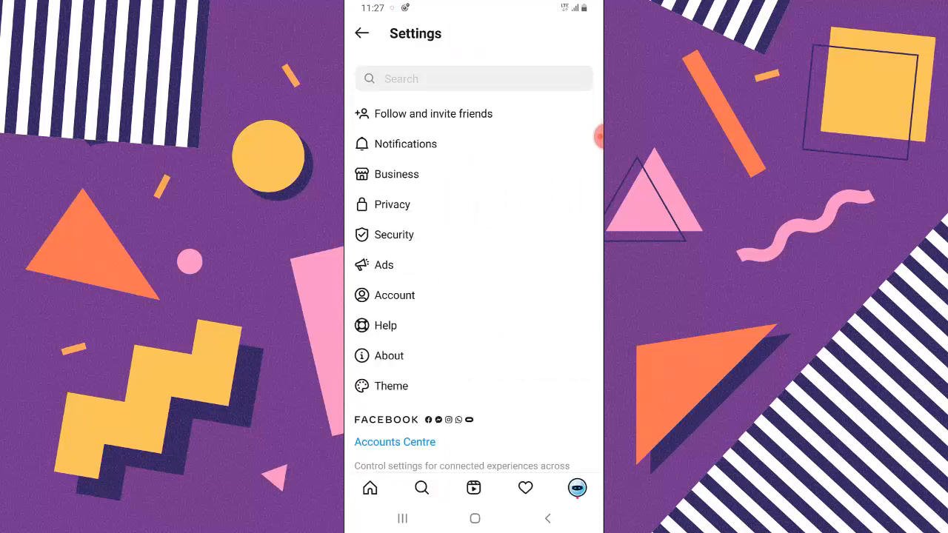
left_click(396, 173)
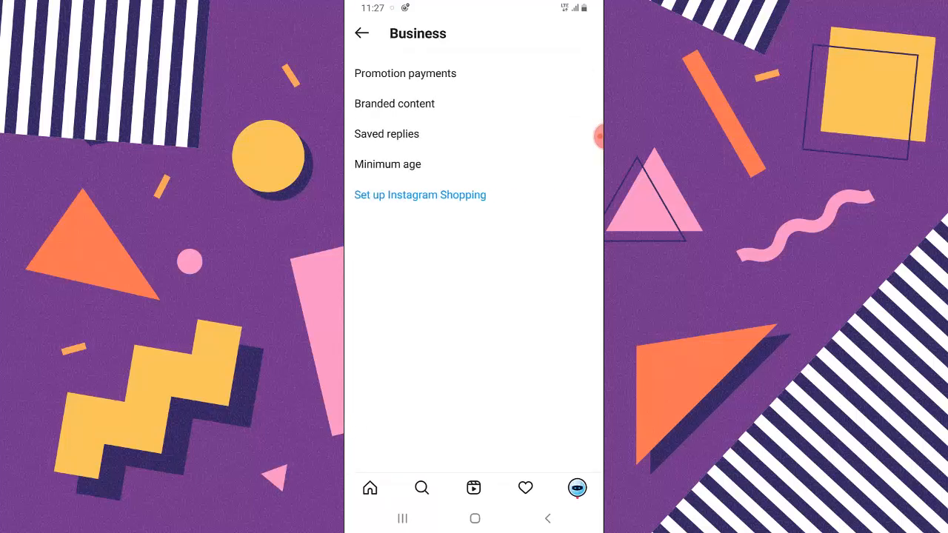
left_click(387, 134)
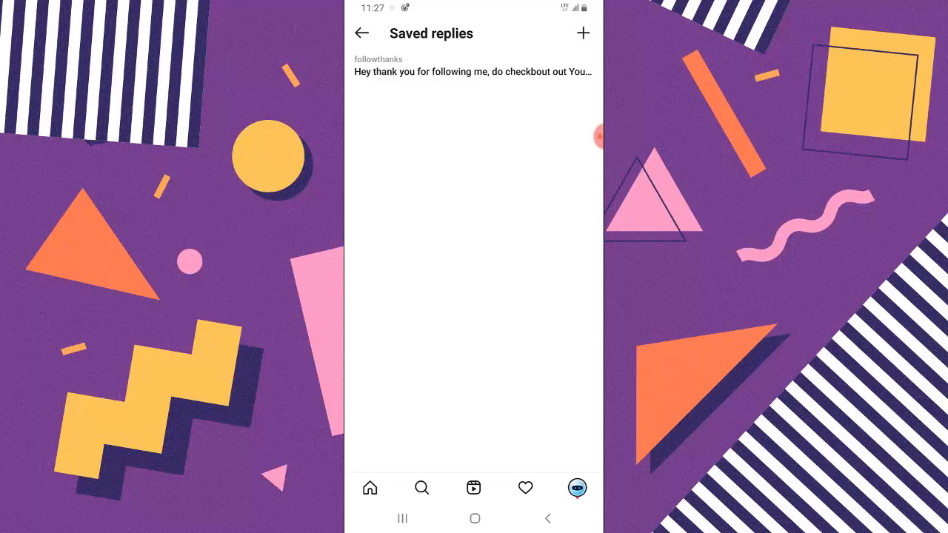
Create the saved reply 'Hello its been a while hope your good' with shortcut beenw
left_click(582, 33)
type("Hello i")
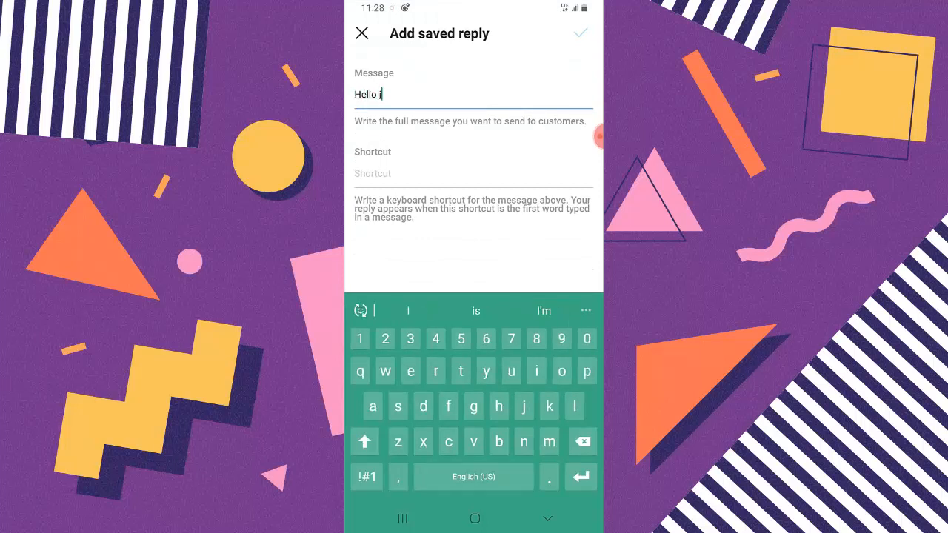
type("ts meen a while hope your good")
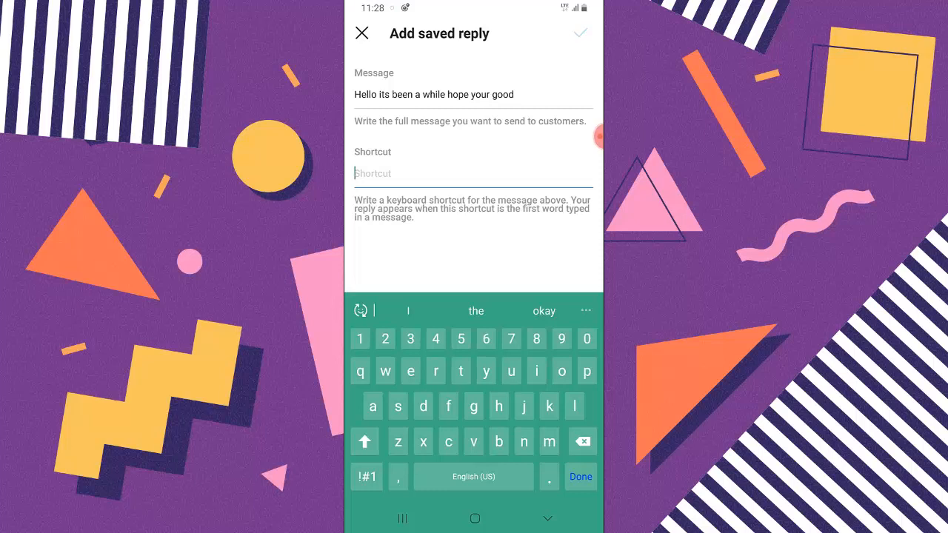
left_click(368, 94)
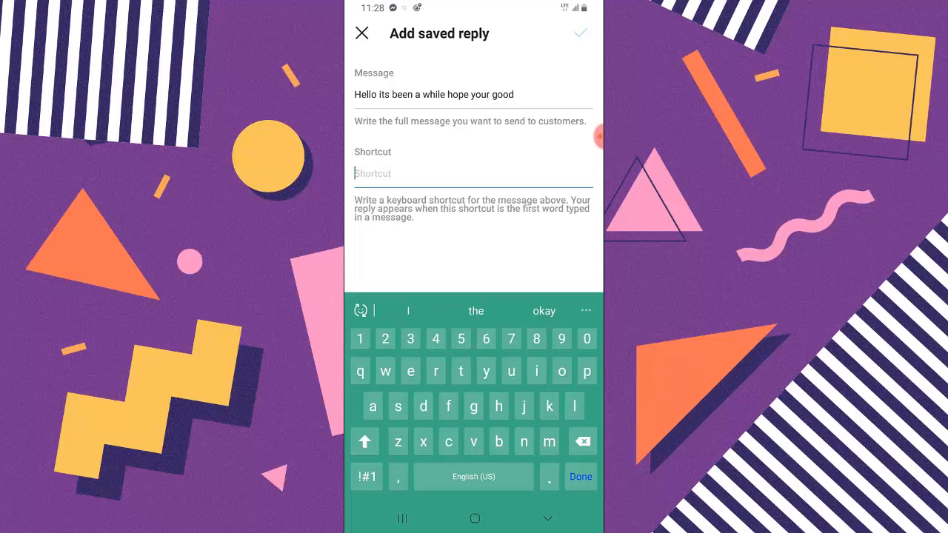
type("been a")
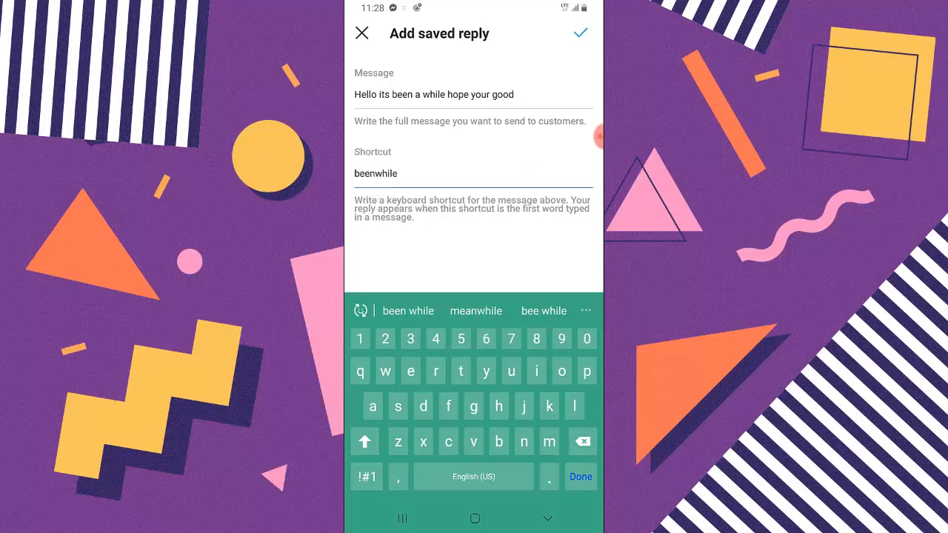
left_click(364, 441)
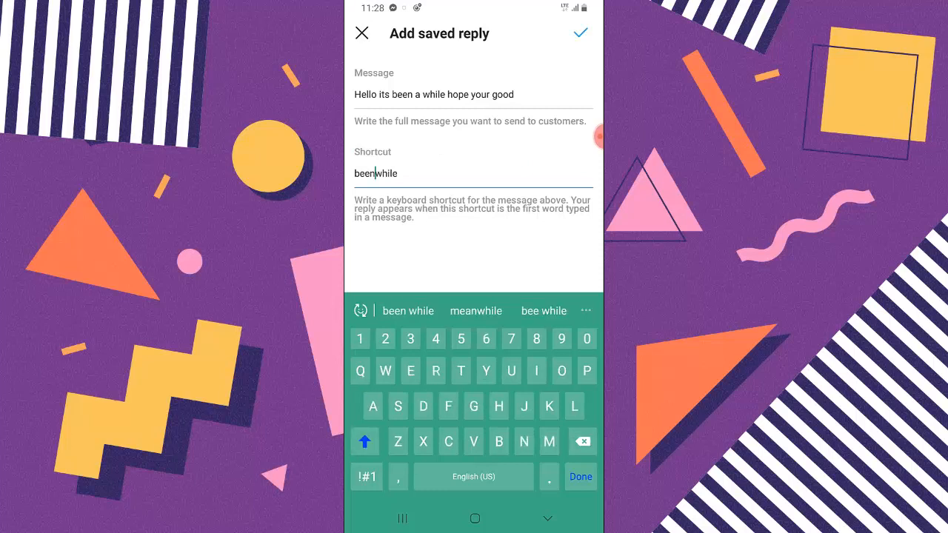
left_click(365, 442)
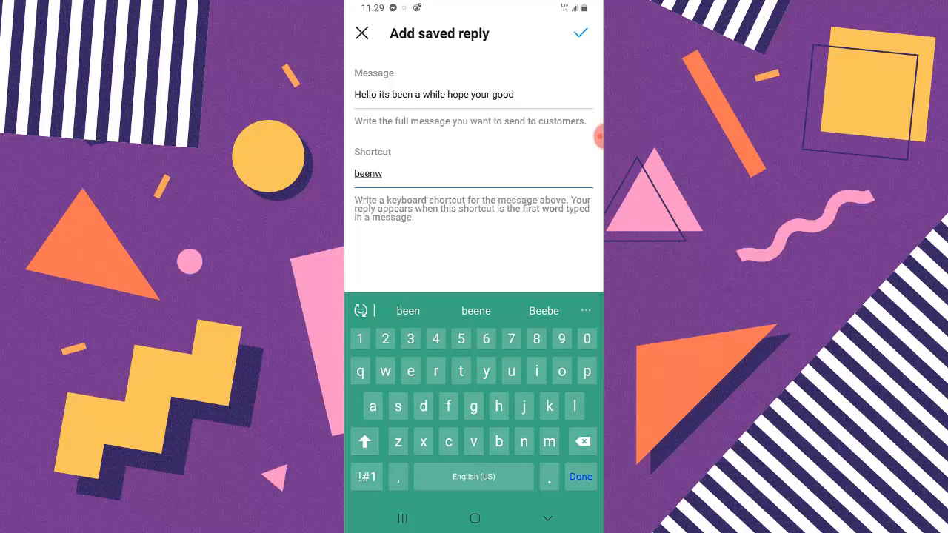
left_click(580, 33)
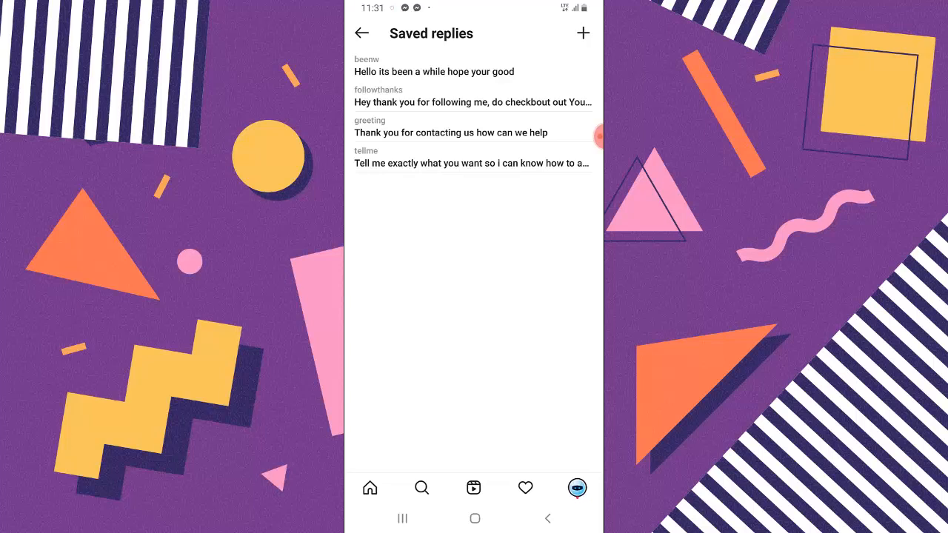
Go from the home feed to the direct inbox and open the Intrinsic Web conversation
left_click(362, 33)
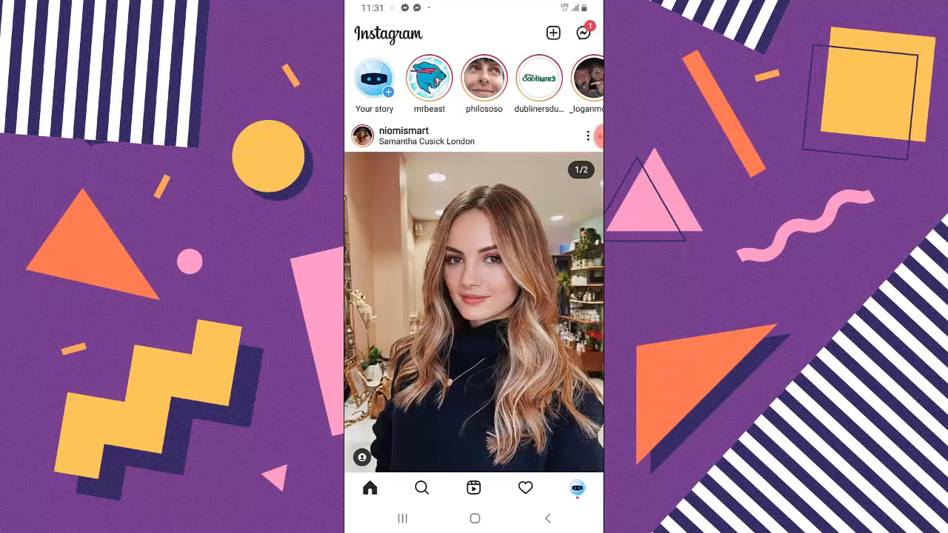
left_click(584, 33)
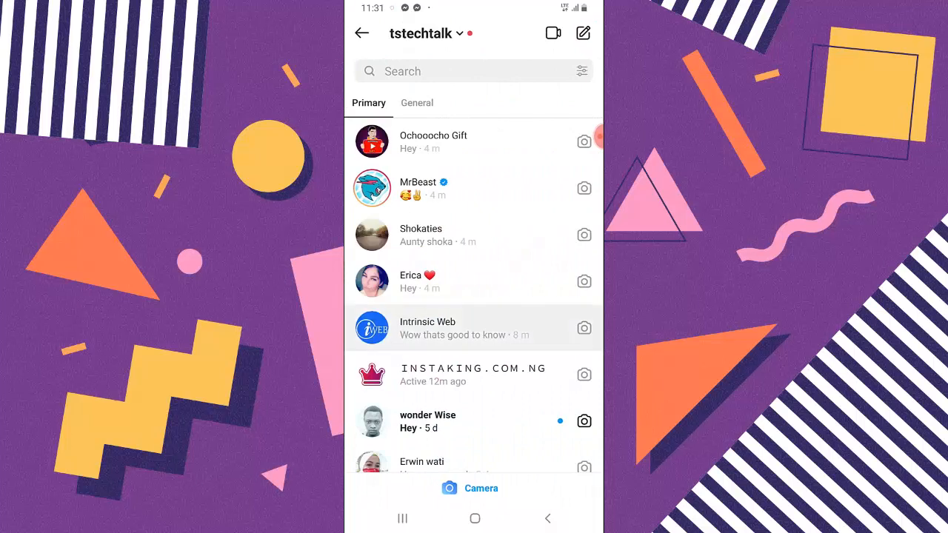
left_click(428, 328)
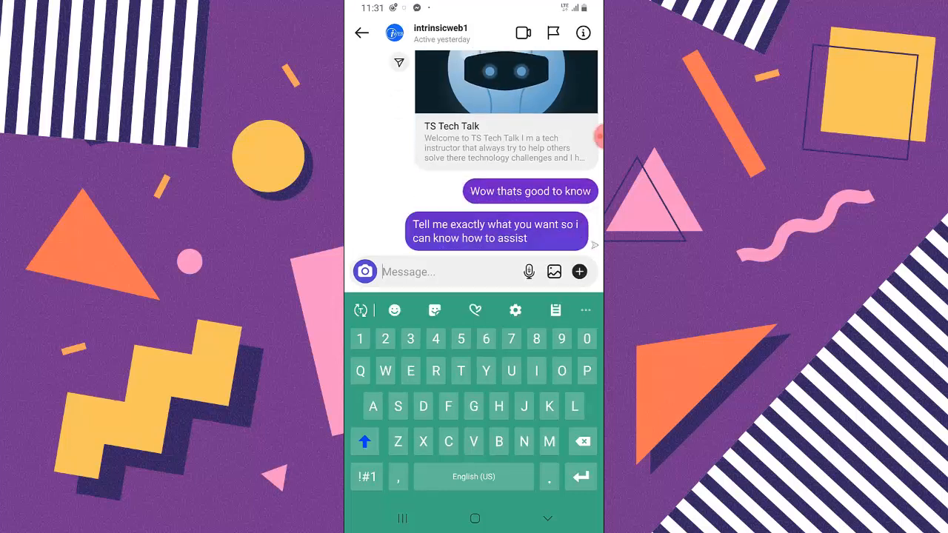
Draft a shortcut, delete the stray letter, and go back to the inbox unsent
type("E")
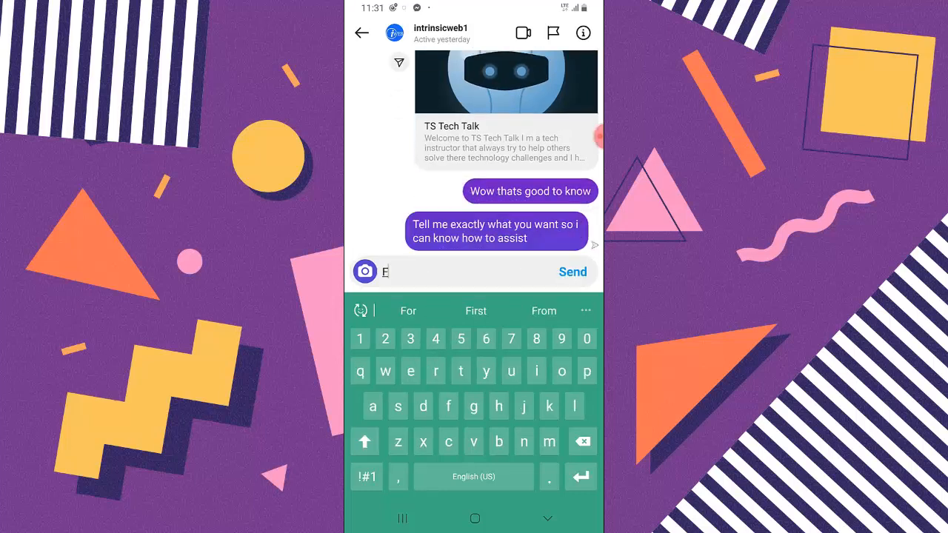
type("oll")
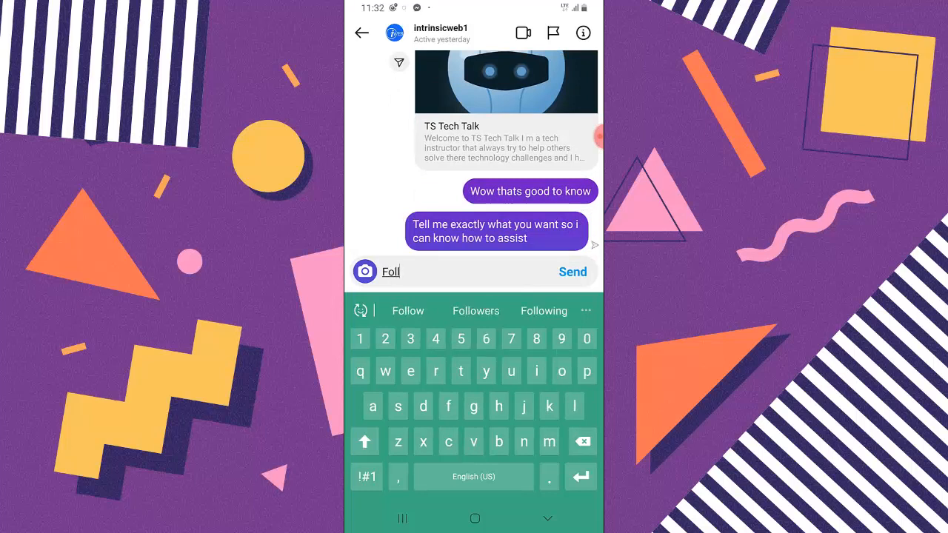
type("ow")
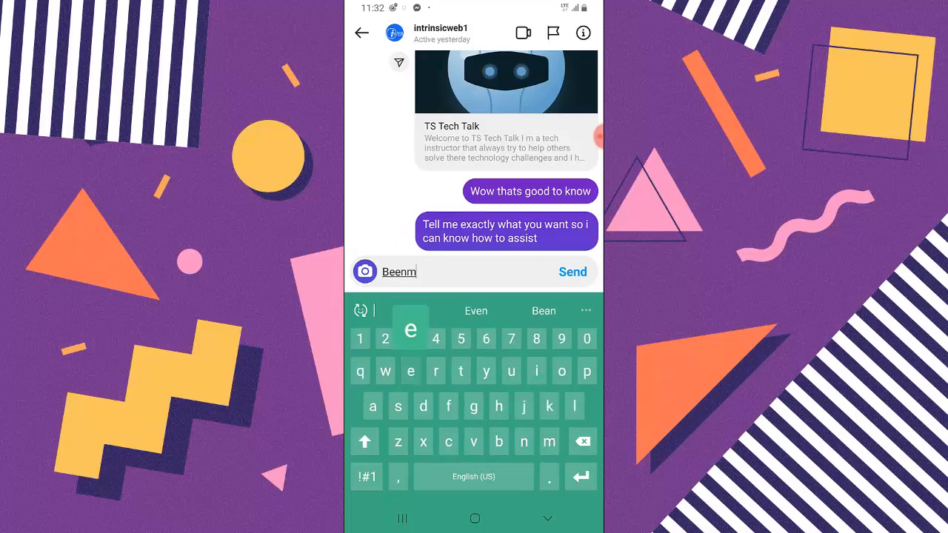
key("Backspace")
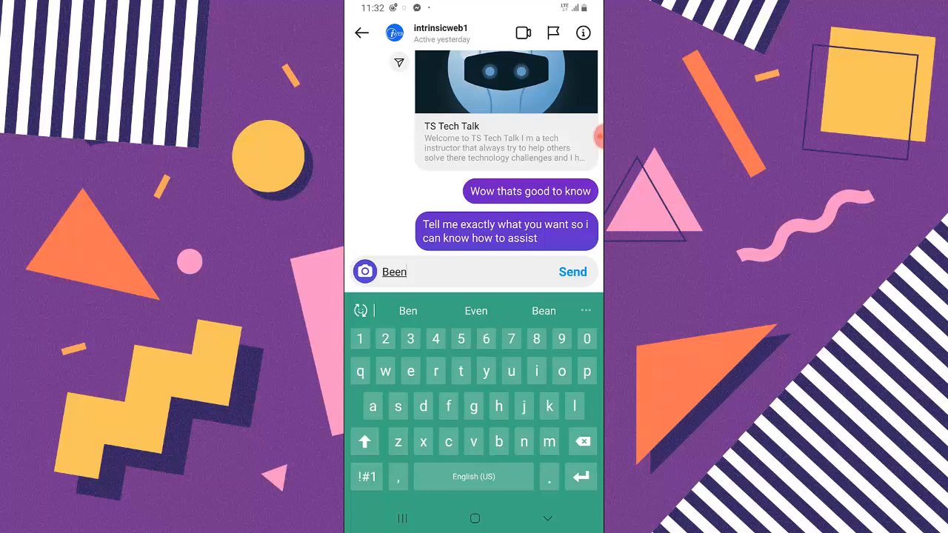
left_click(361, 32)
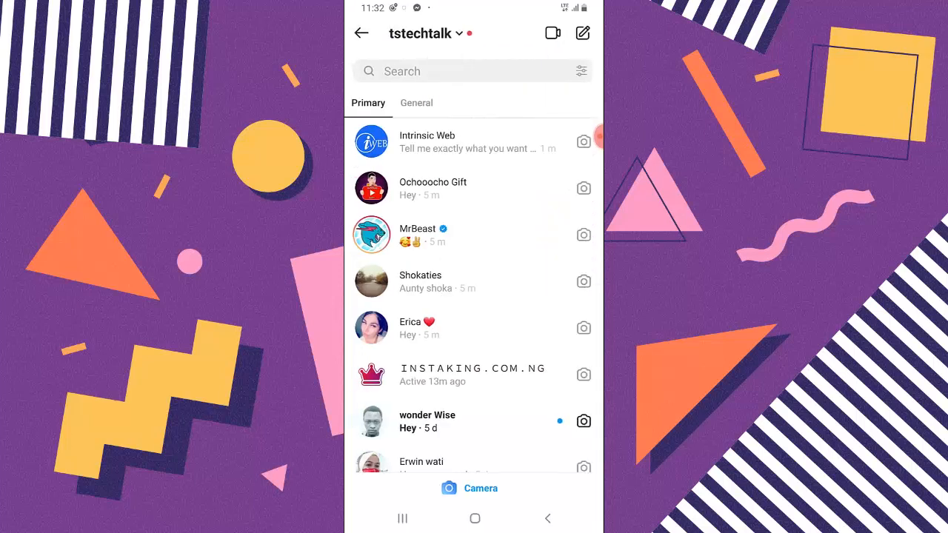
Return to the home feed and reopen the direct messages inbox
left_click(361, 32)
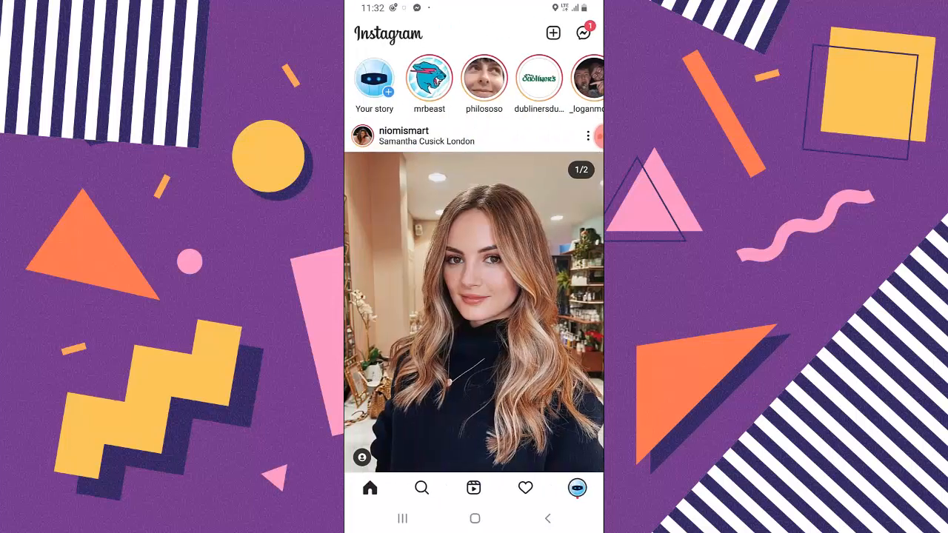
left_click(577, 488)
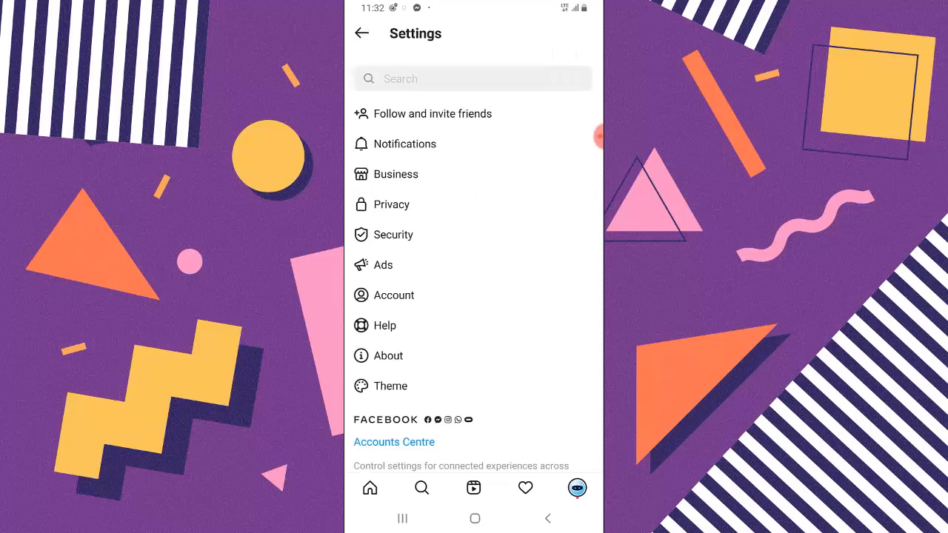
left_click(363, 33)
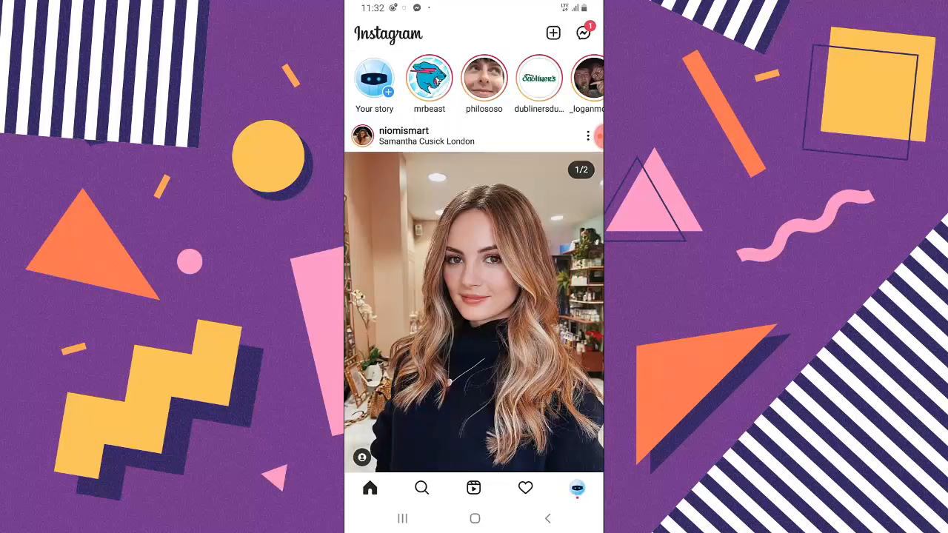
left_click(584, 33)
type("Beenw")
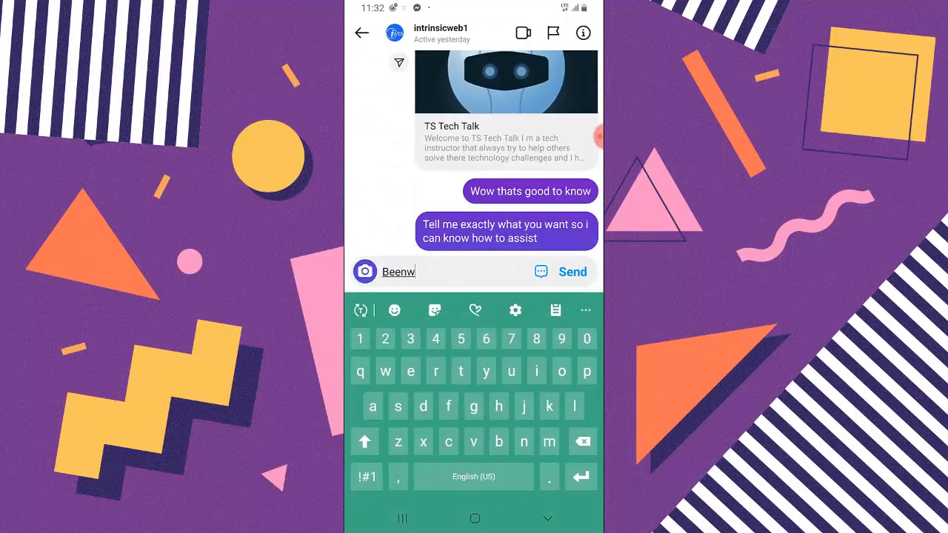
Send the beenw greeting and the follow-thanks links message, then dismiss the keyboard
type("Hello its been a while hope your good")
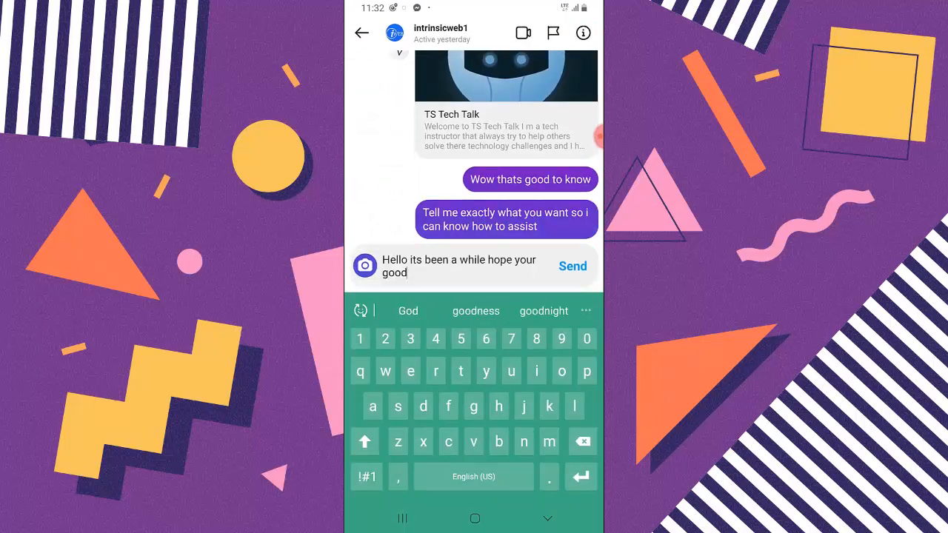
left_click(573, 266)
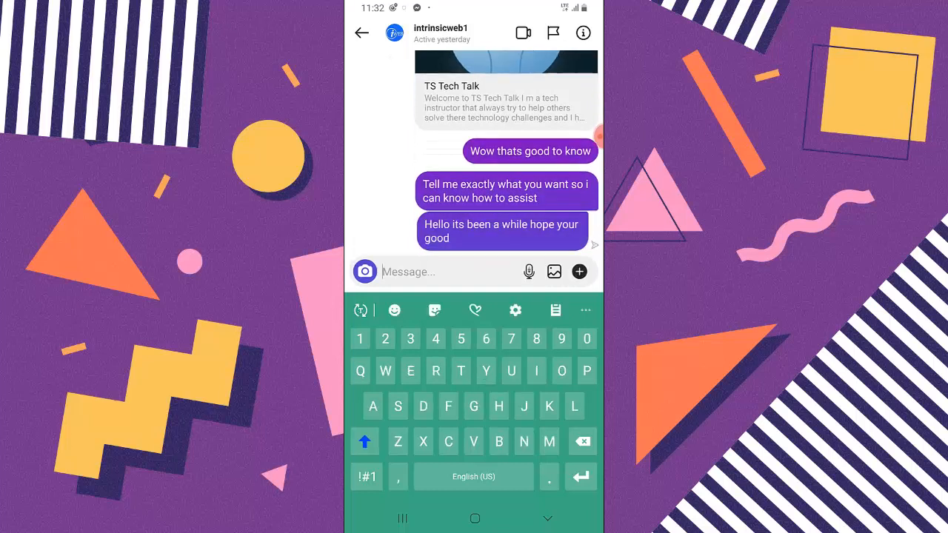
type("Follow")
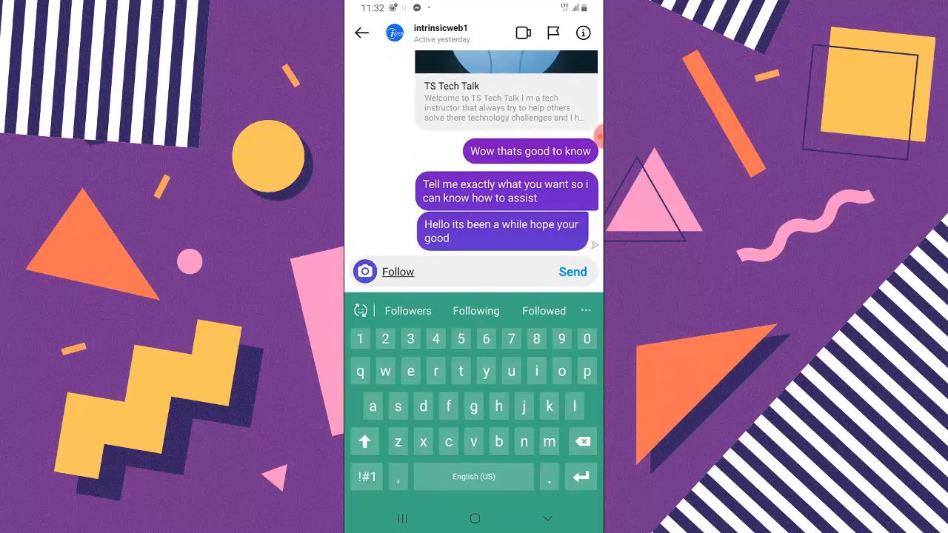
type("thab")
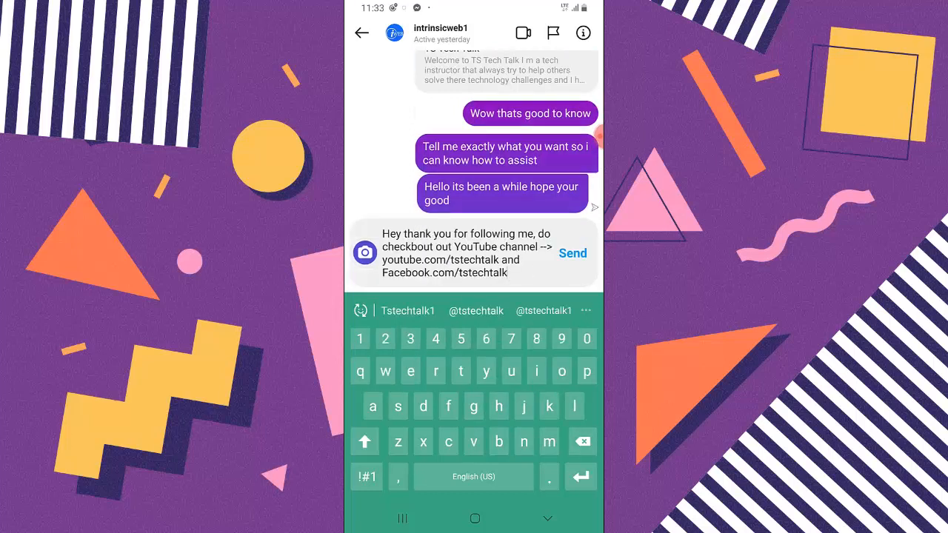
left_click(572, 252)
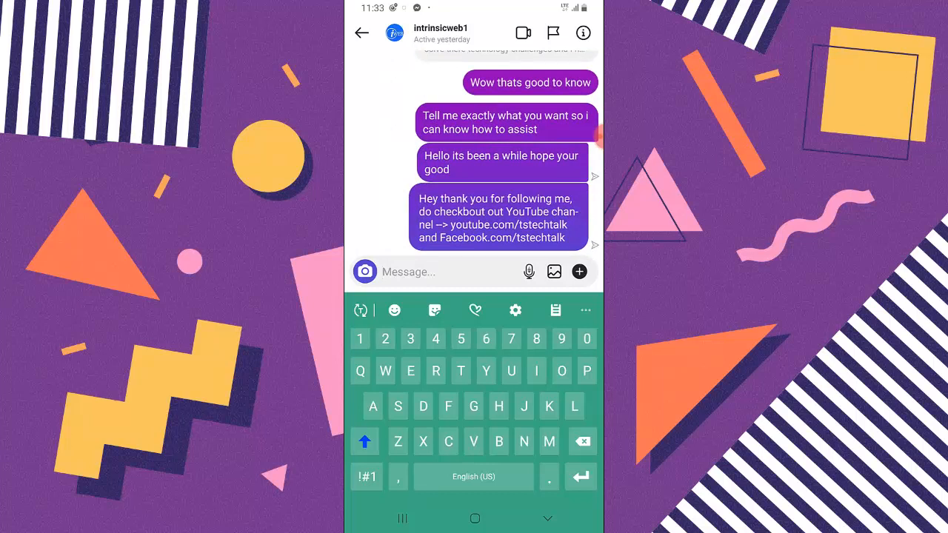
left_click(361, 33)
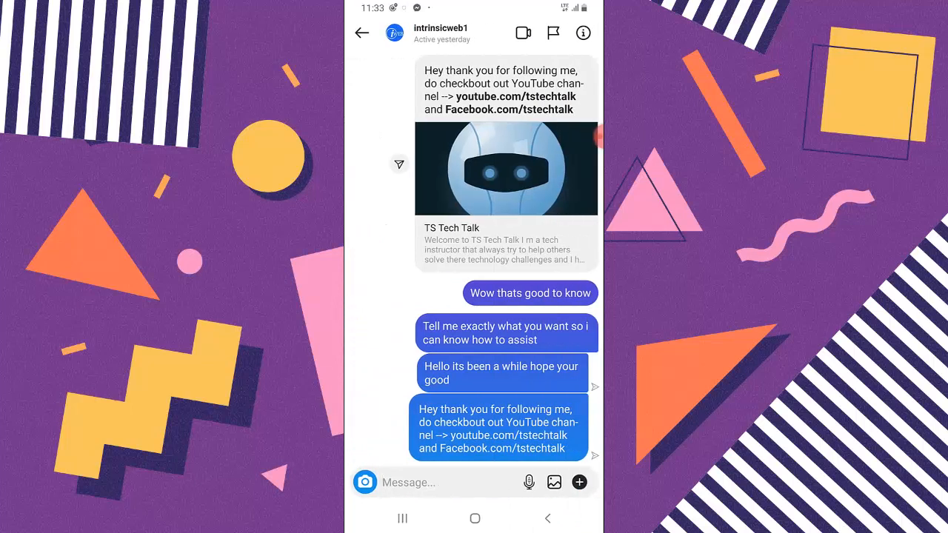
Send the test message 'Djdhdhs'
left_click(436, 482)
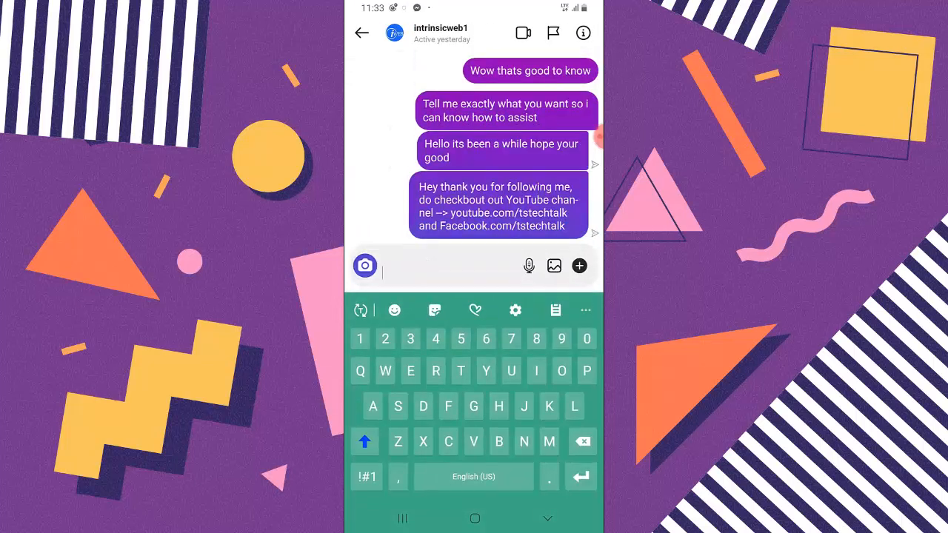
type("Djdhdhs")
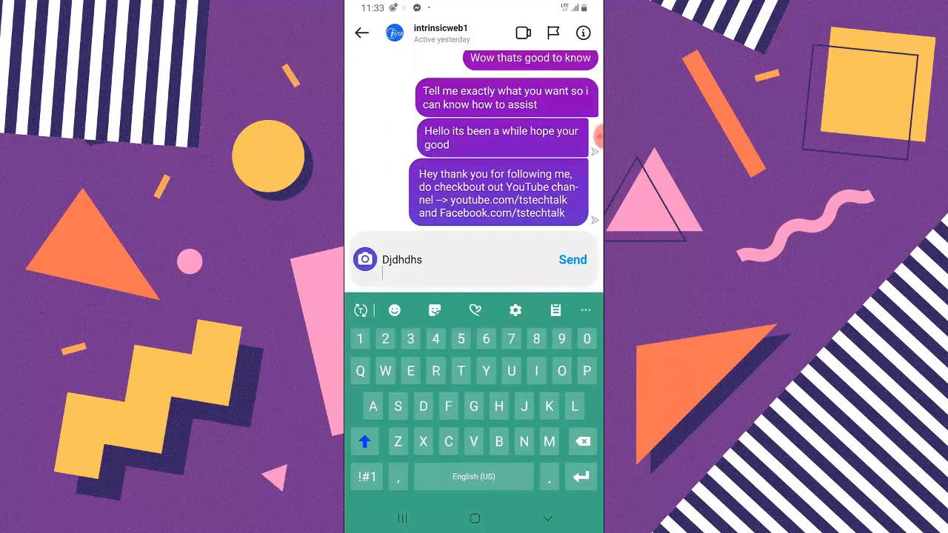
left_click(573, 260)
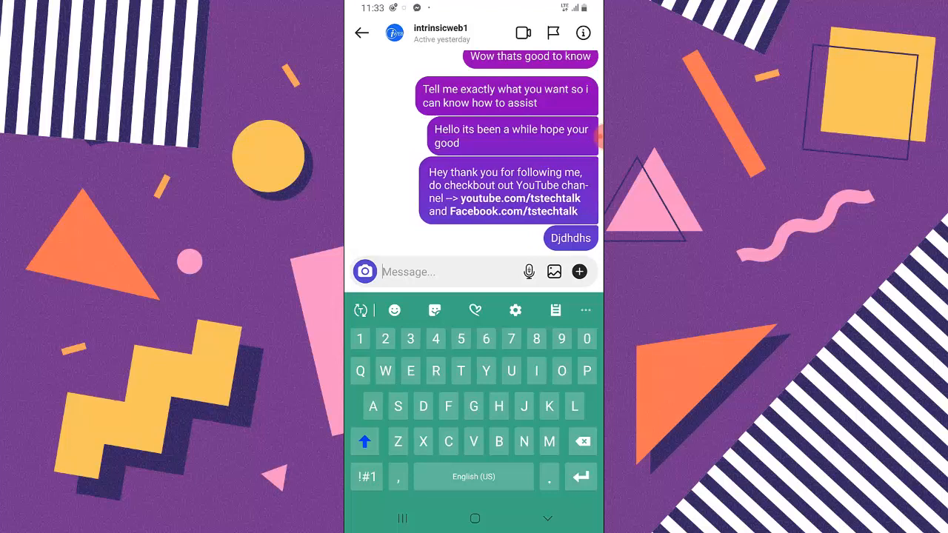
Compose the message 'Hello do you have more things…' asking about further assistance
left_click(498, 370)
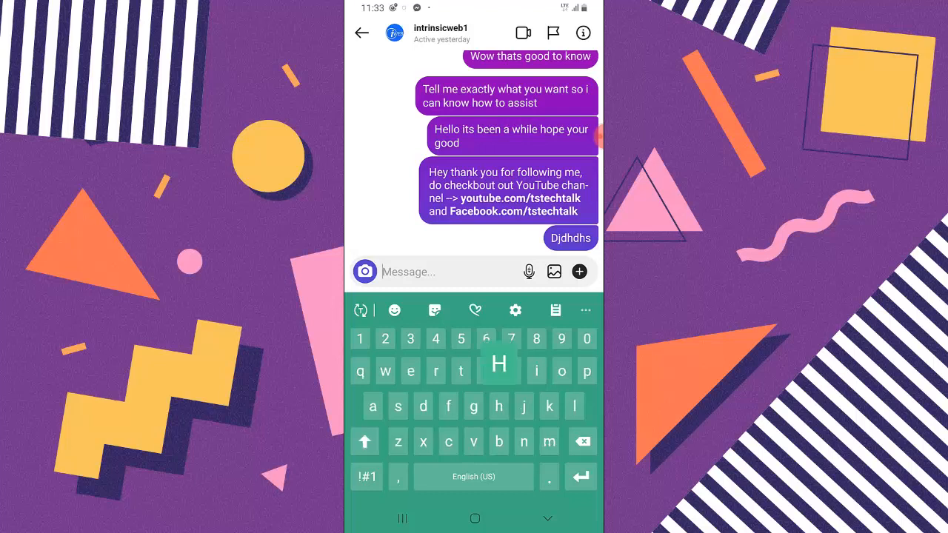
type("Hello")
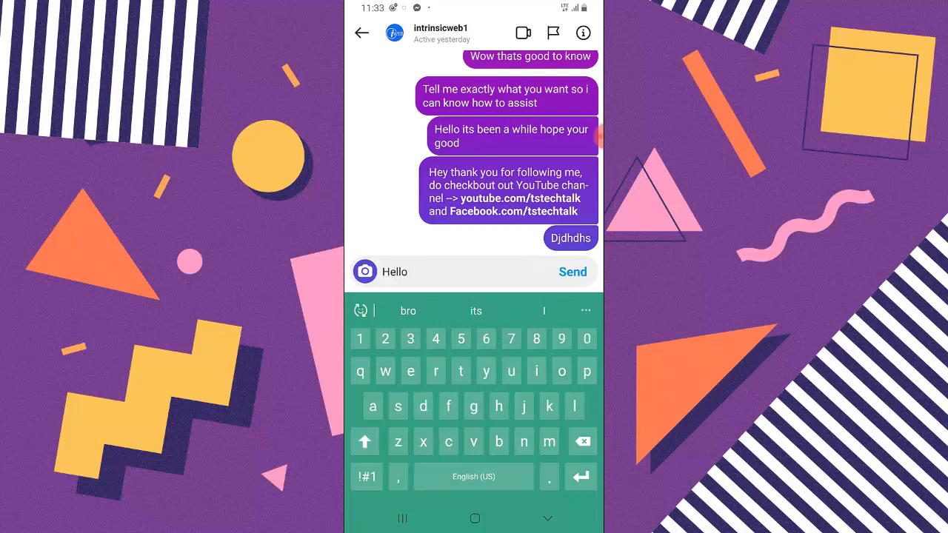
type("do you")
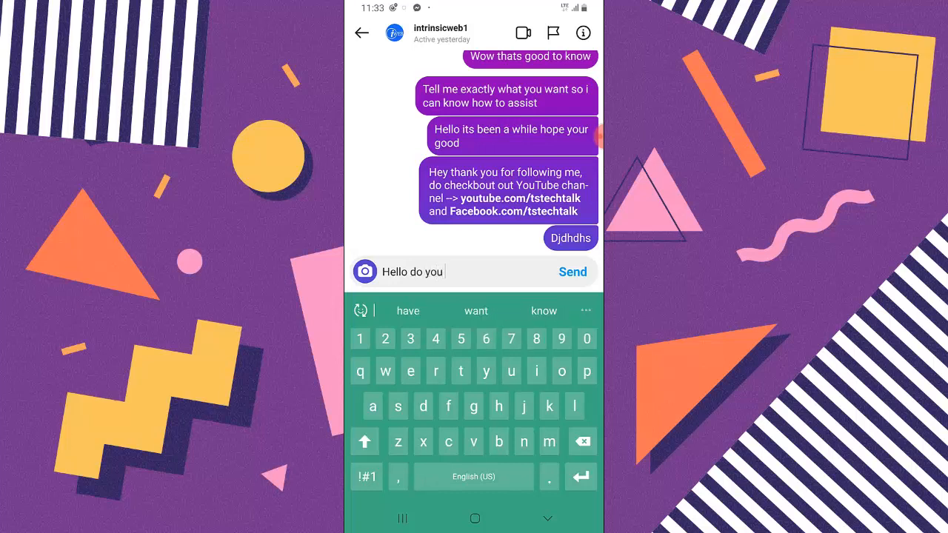
type("have more")
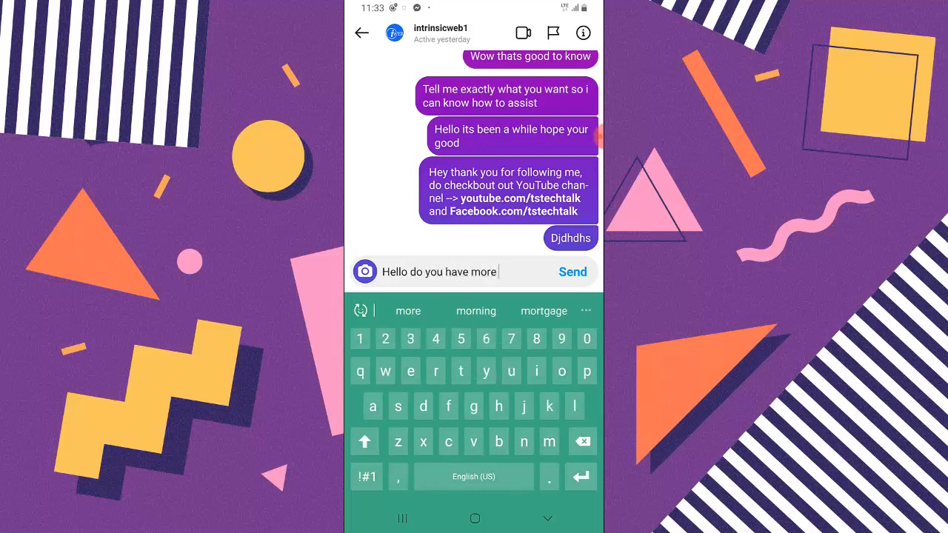
type("things t")
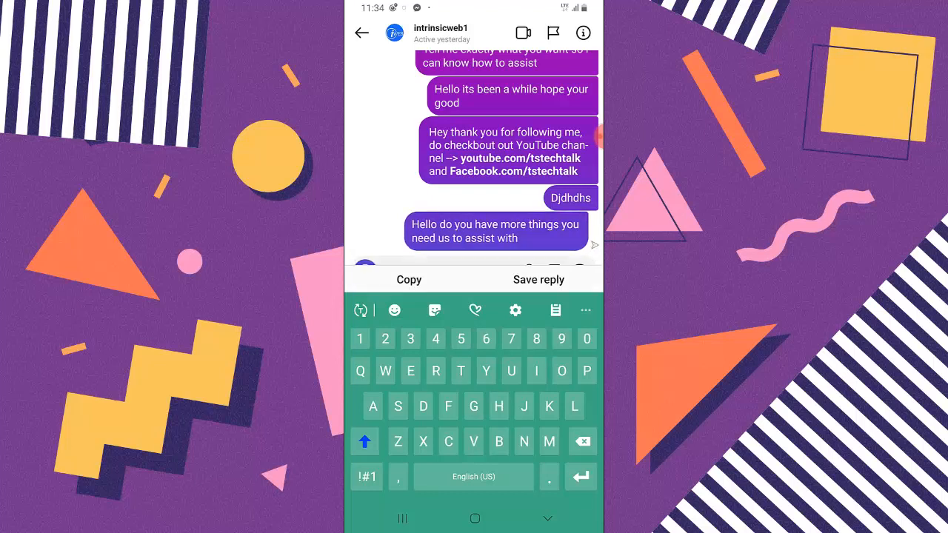
Save the assistance message as a reply with shortcut 'morehelp', then draft 'Morehe' in chat
left_click(538, 279)
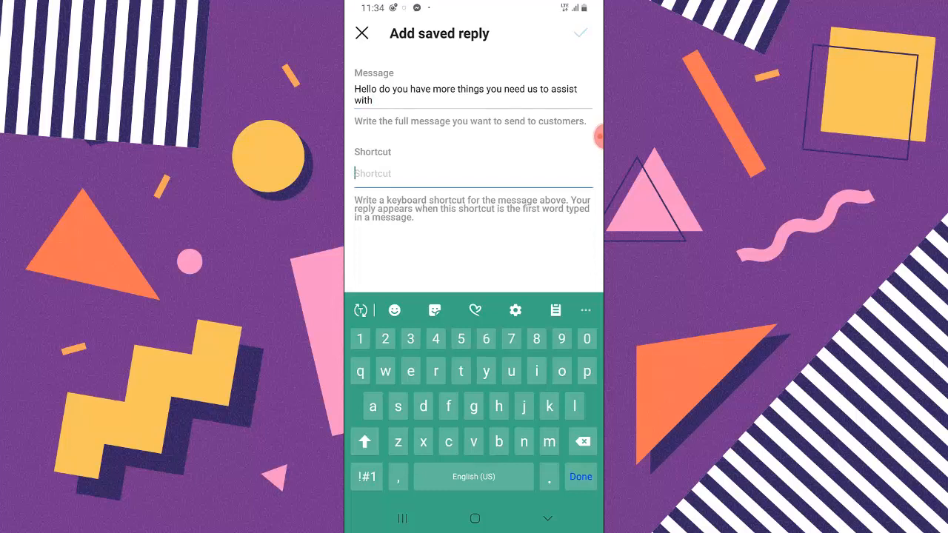
type("more")
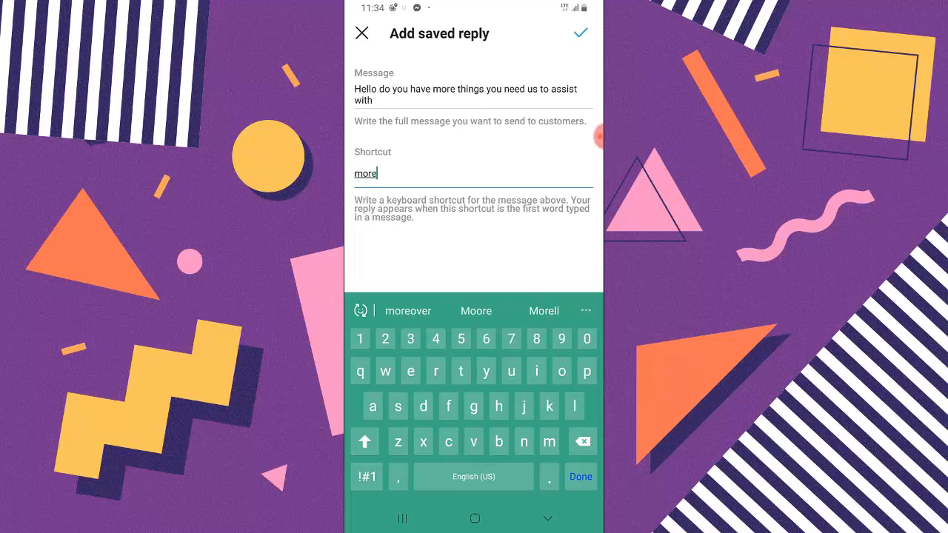
type("help")
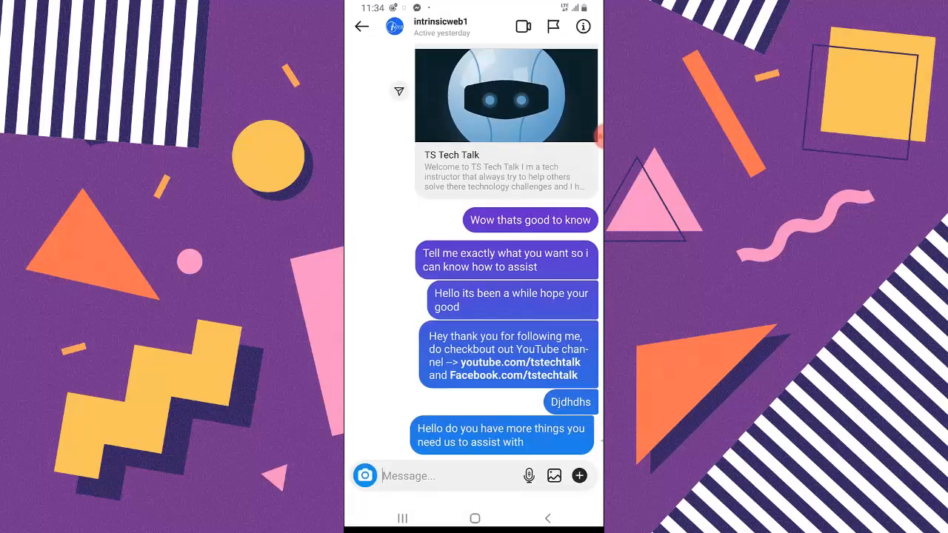
type("Mo")
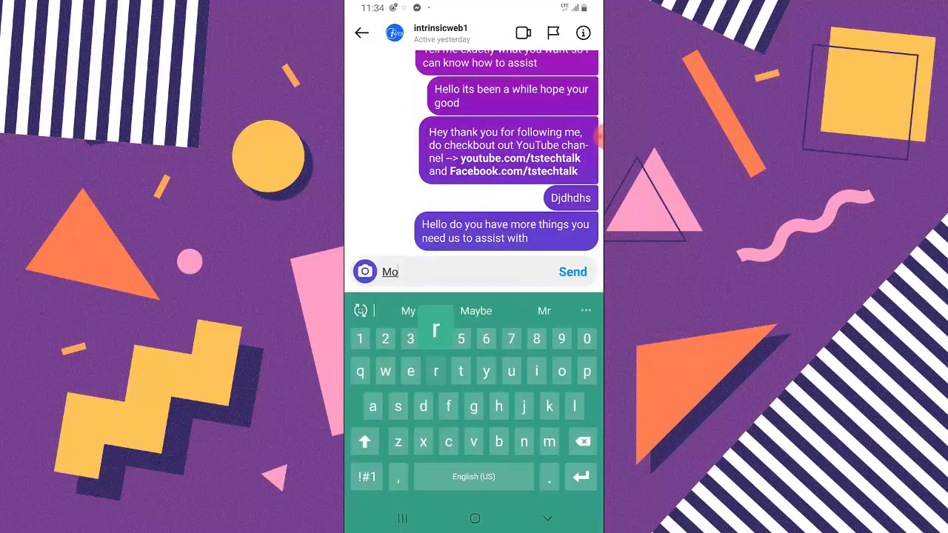
type("rehe")
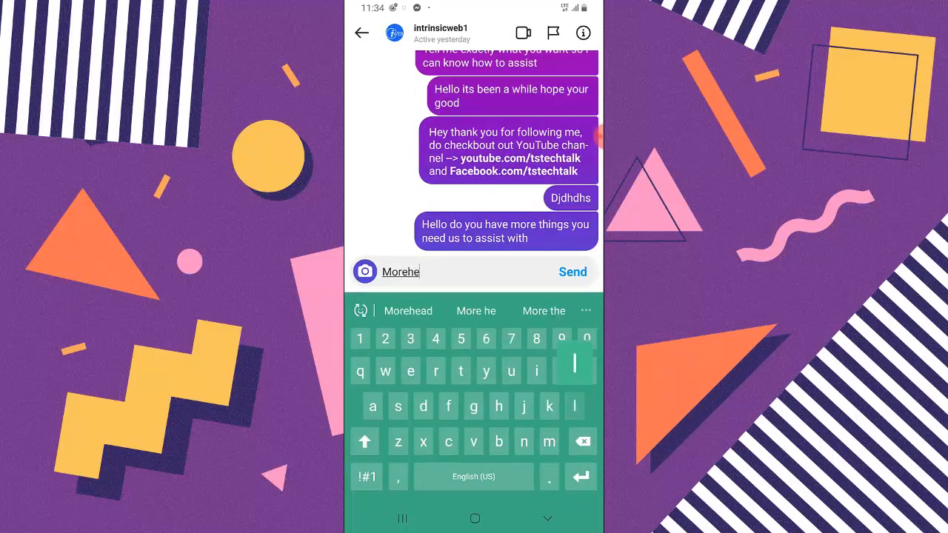